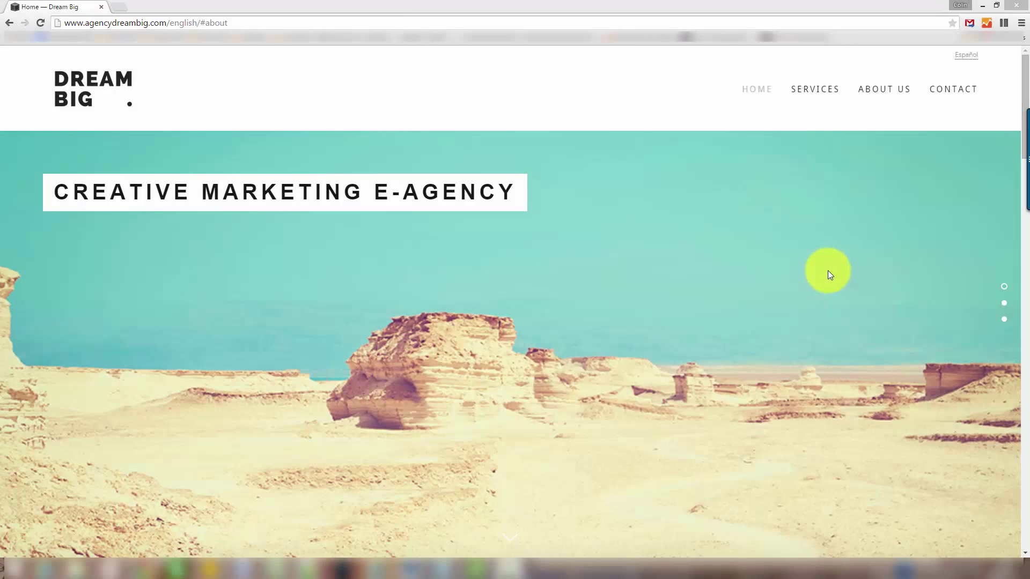
mouse_move(824, 272)
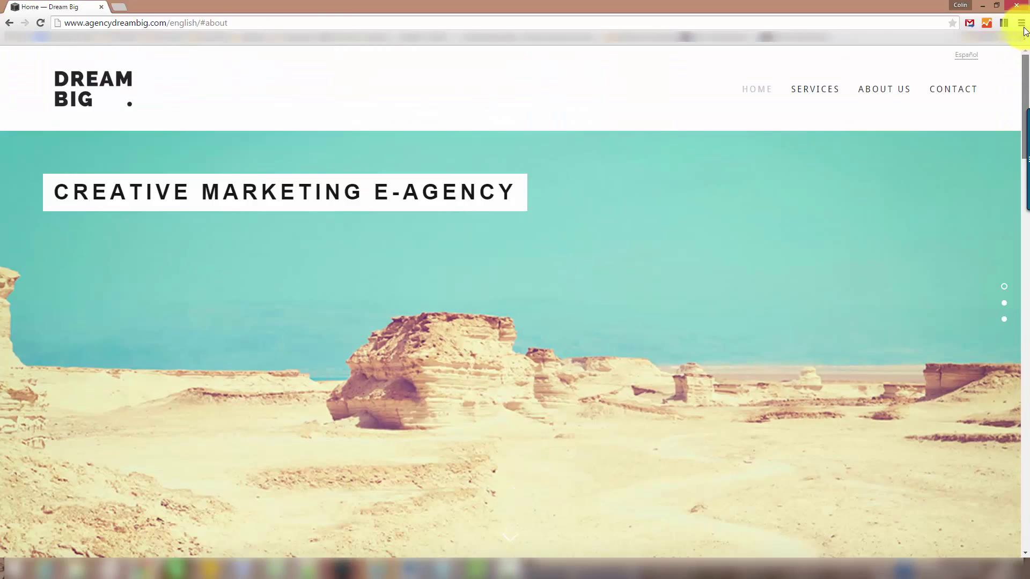
Submit the English contact form empty to show required-field errors, then switch toward Español
left_click(952, 89)
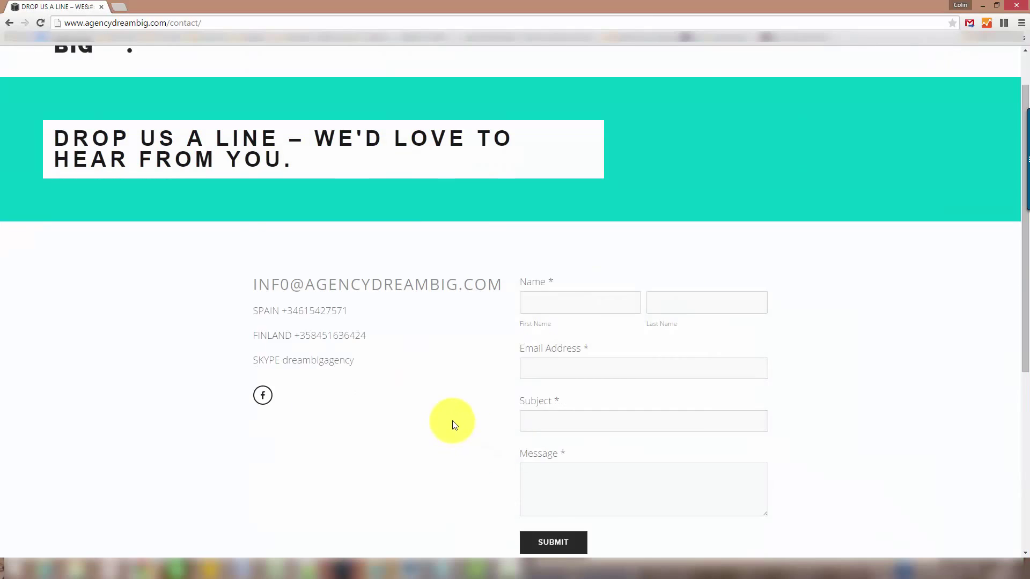
scroll("down", 3)
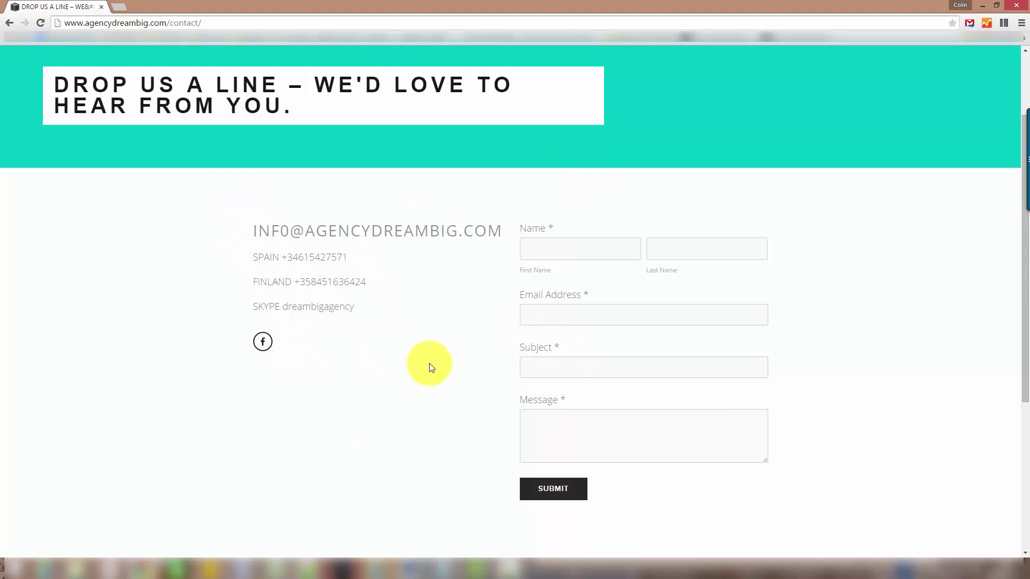
scroll("down", 3)
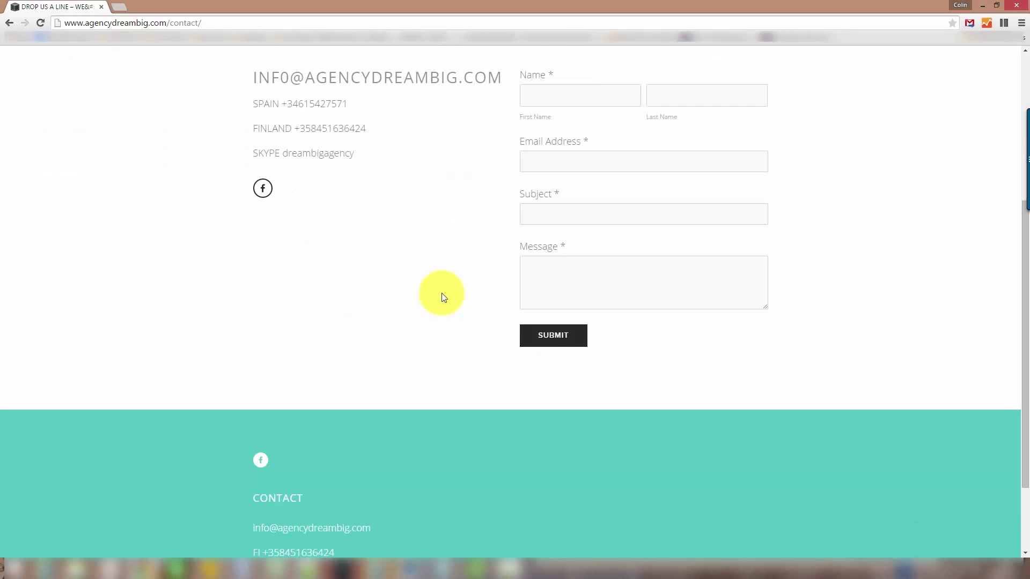
left_click(553, 334)
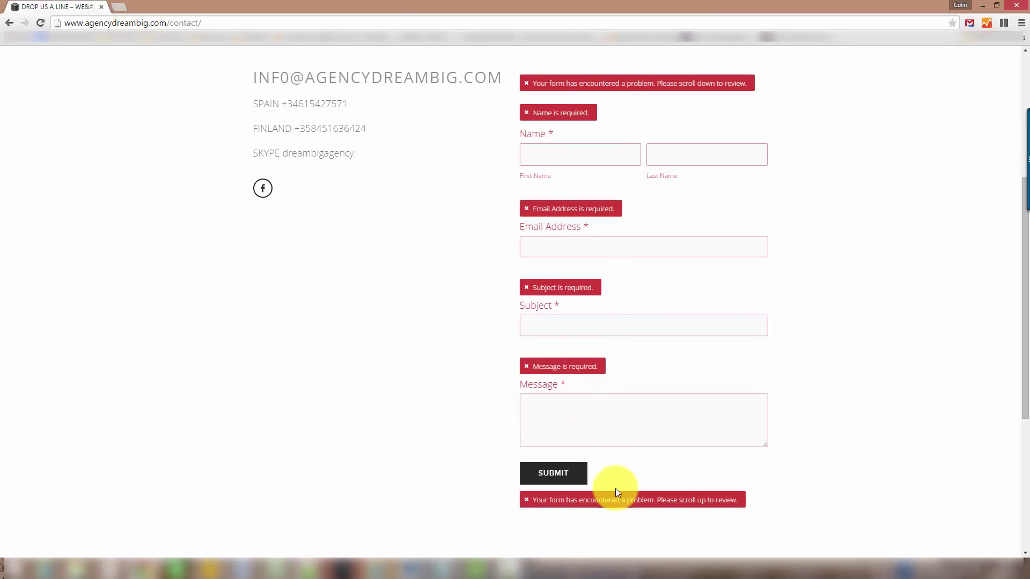
scroll("up", 3)
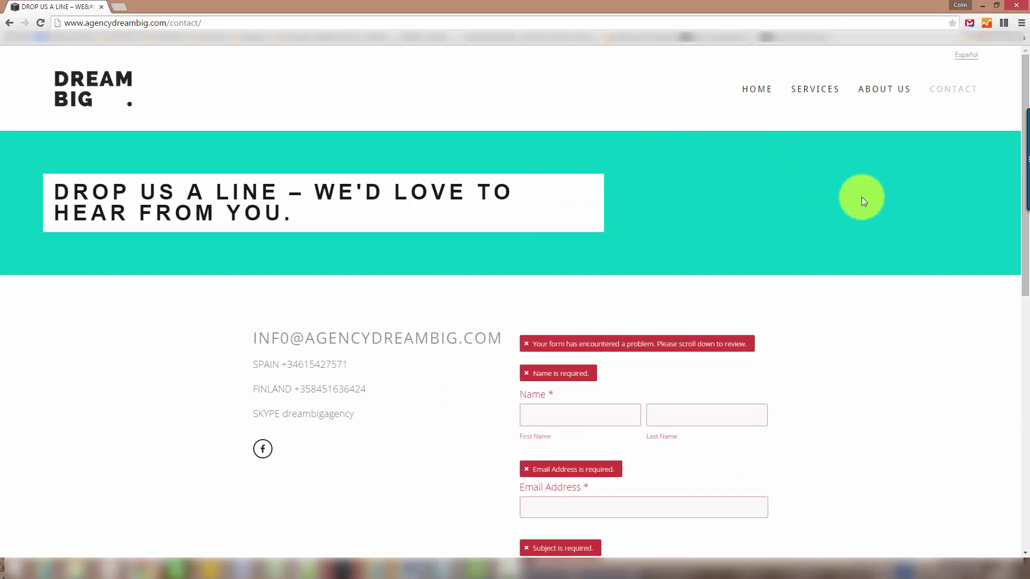
left_click(966, 55)
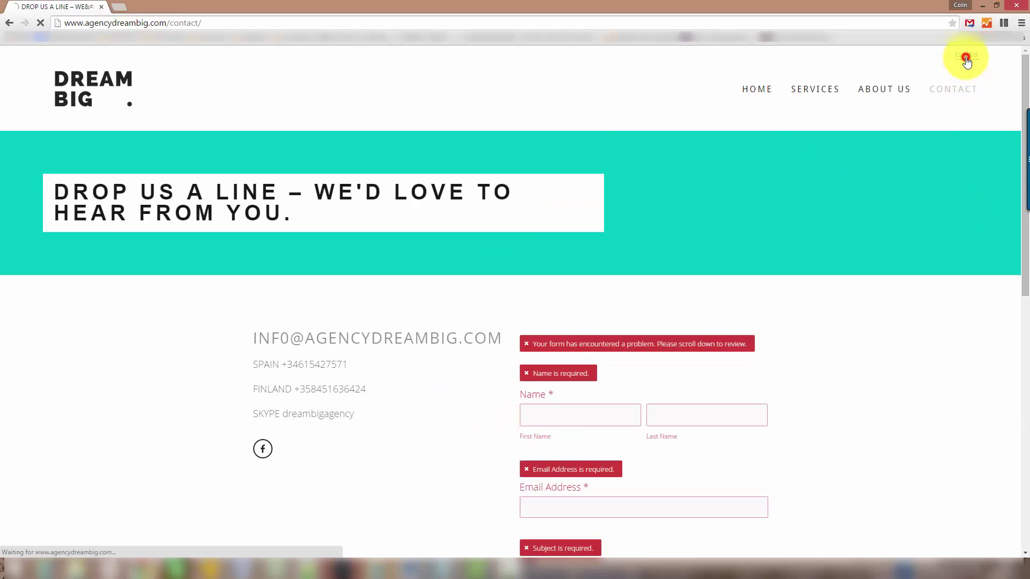
Load the Spanish home page via the Español link and head to CONTACTO
left_click(965, 56)
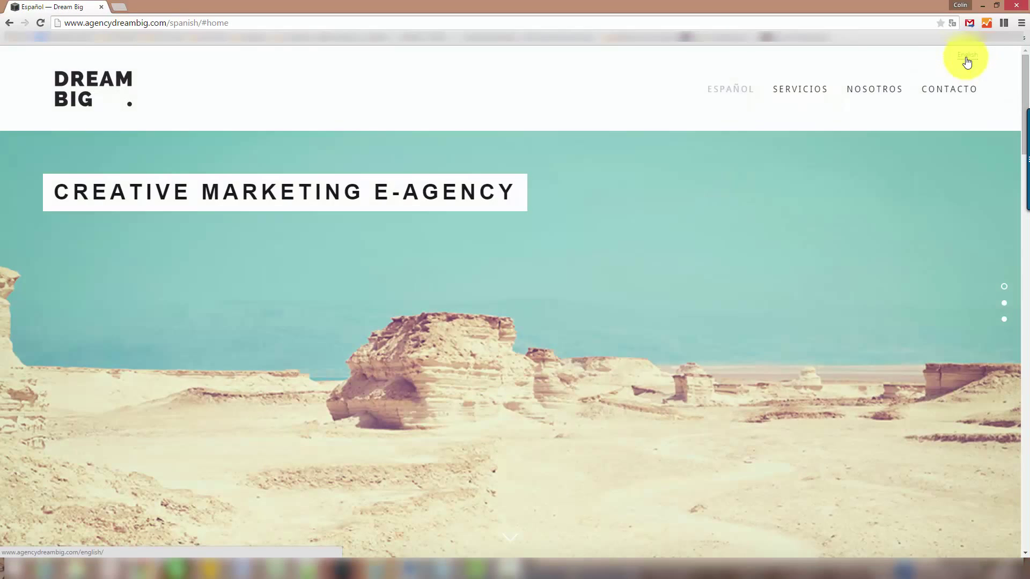
mouse_move(941, 96)
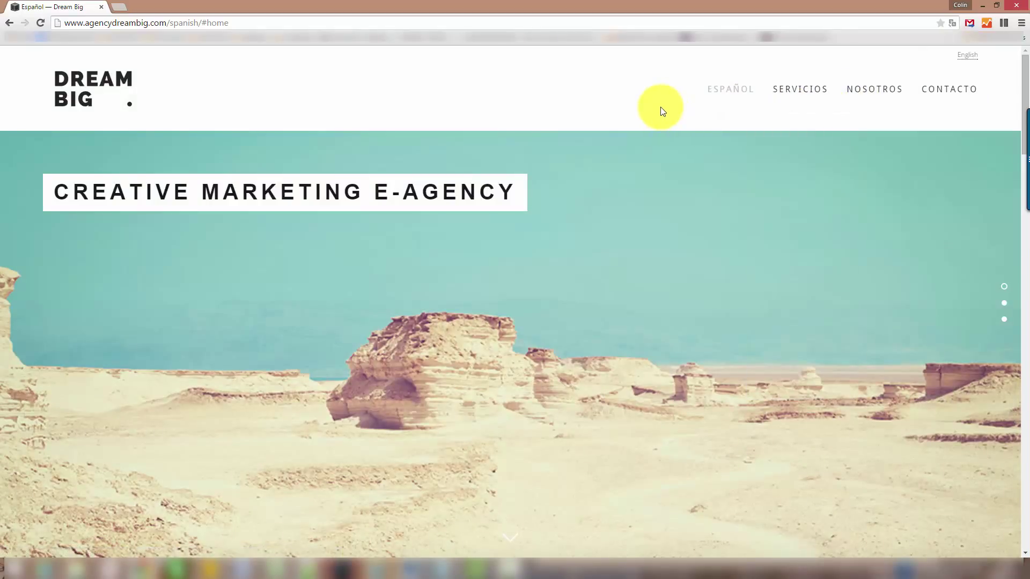
mouse_move(753, 92)
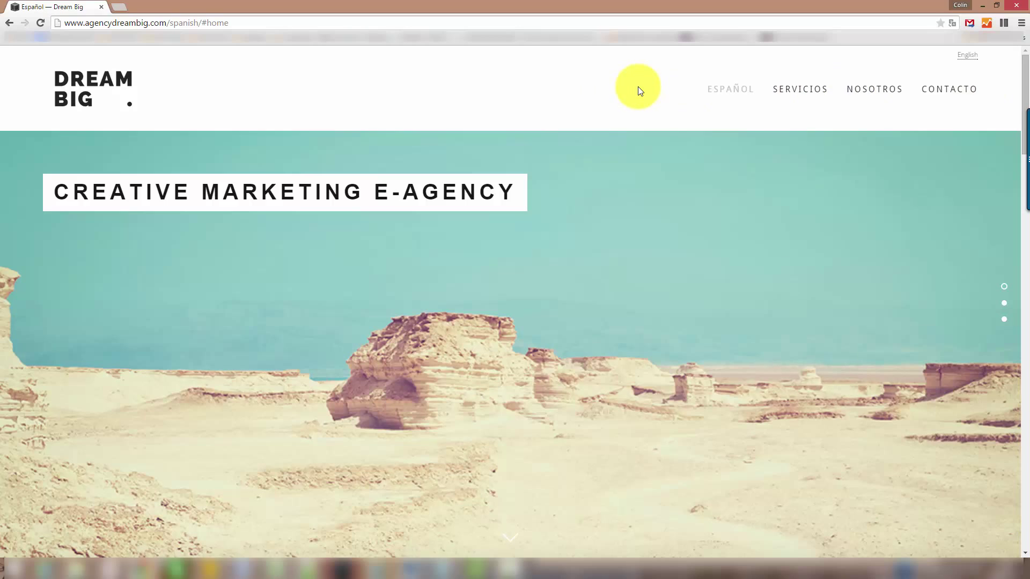
mouse_move(636, 86)
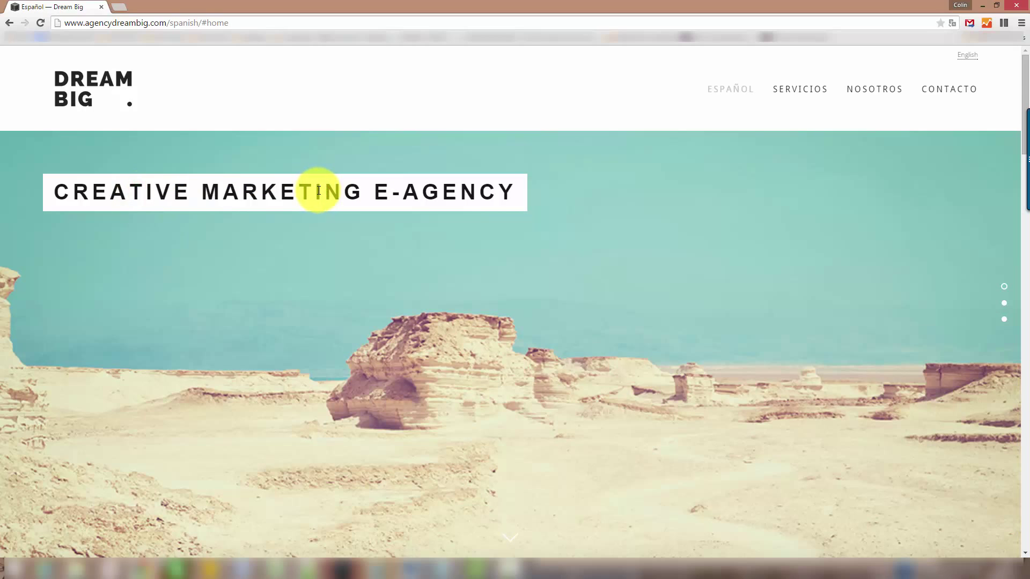
scroll("down", 3)
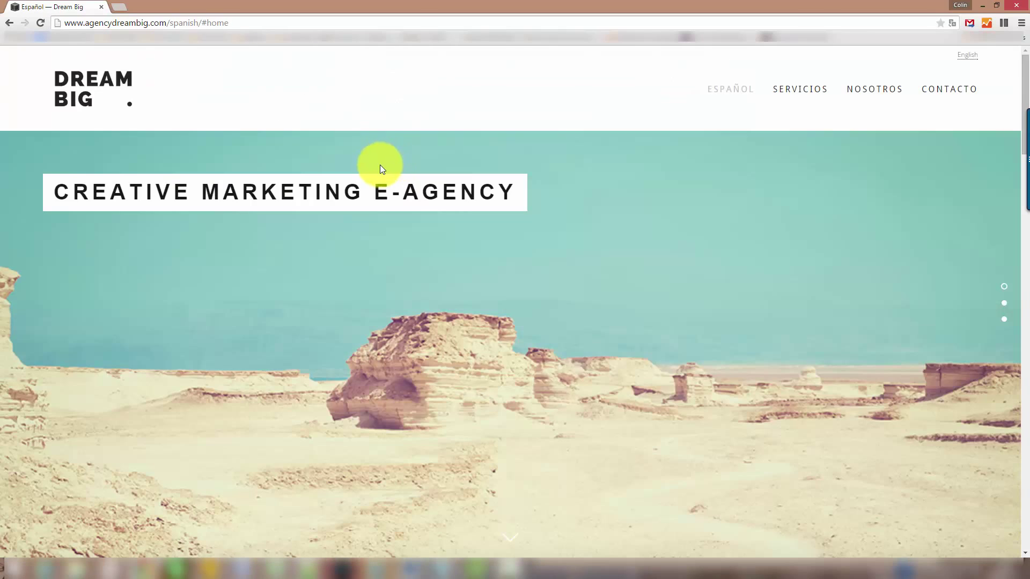
left_click(948, 89)
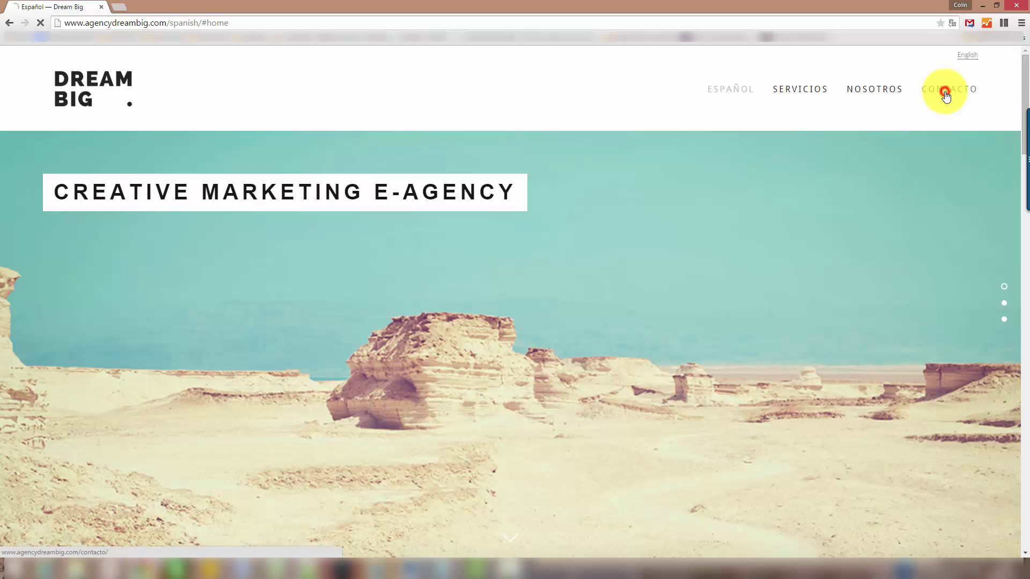
Load the CONTACTO page and submit its form empty with ENVIAR to show Spanish errors
left_click(948, 89)
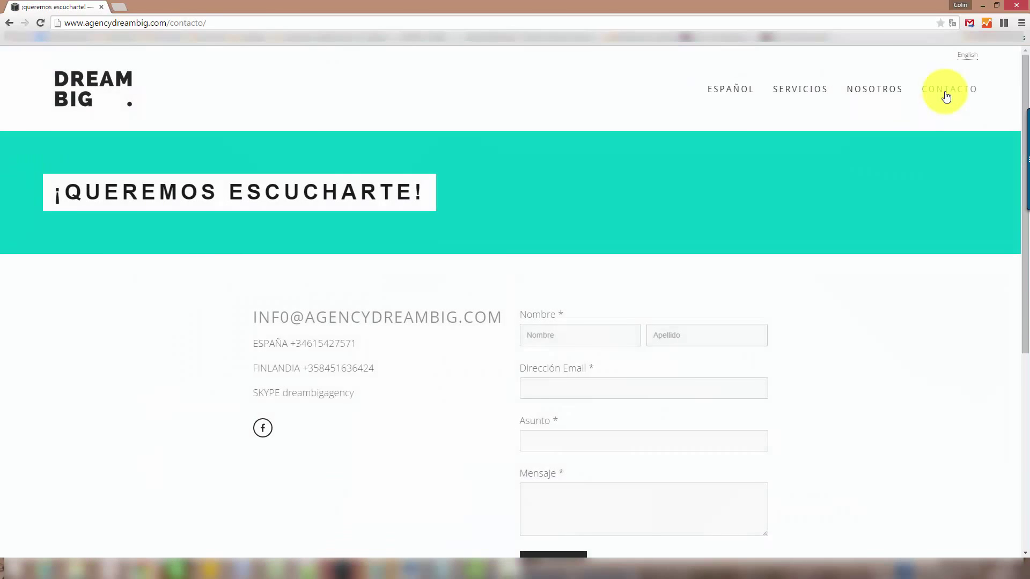
scroll("down", 3)
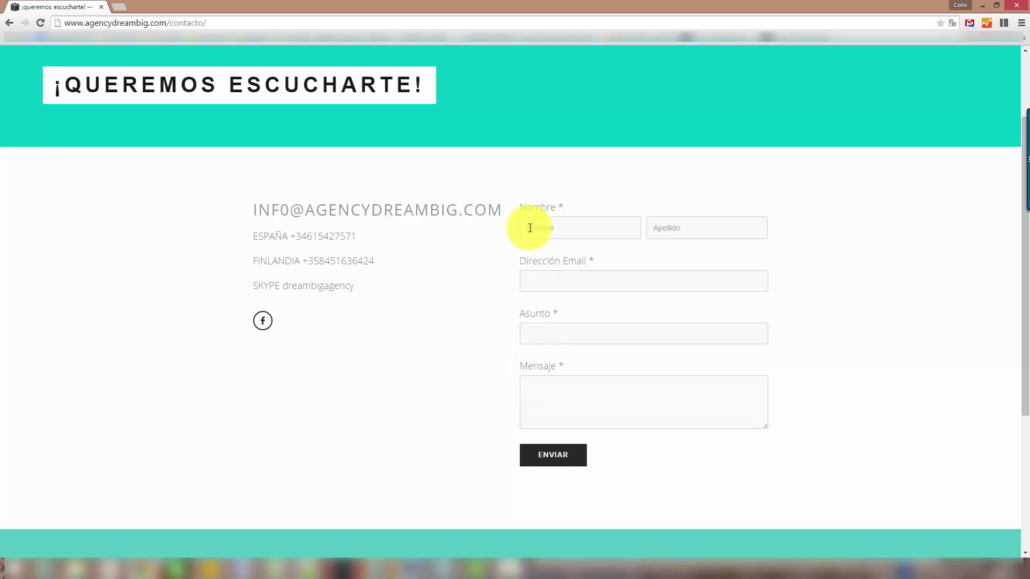
mouse_move(553, 455)
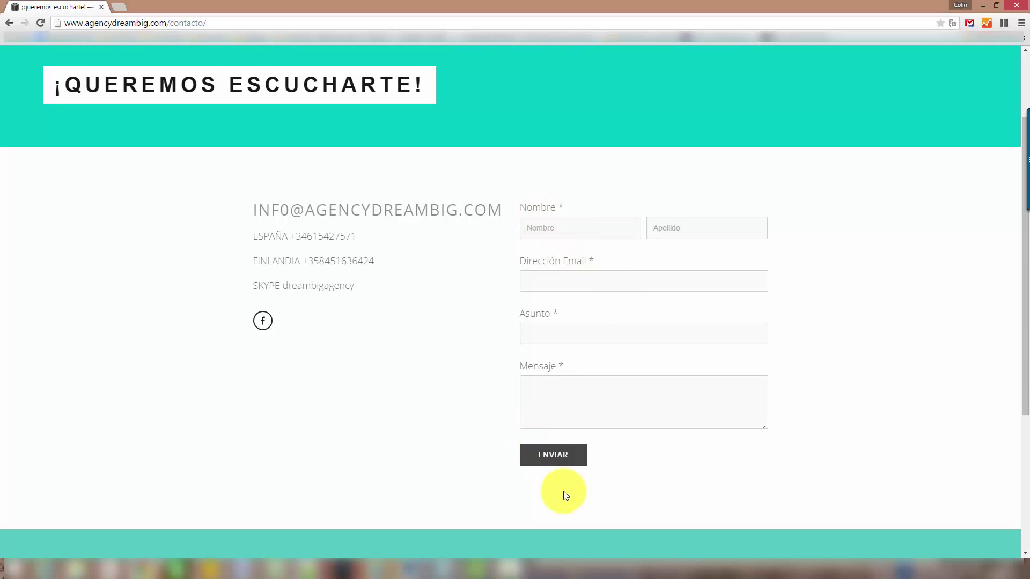
mouse_move(553, 455)
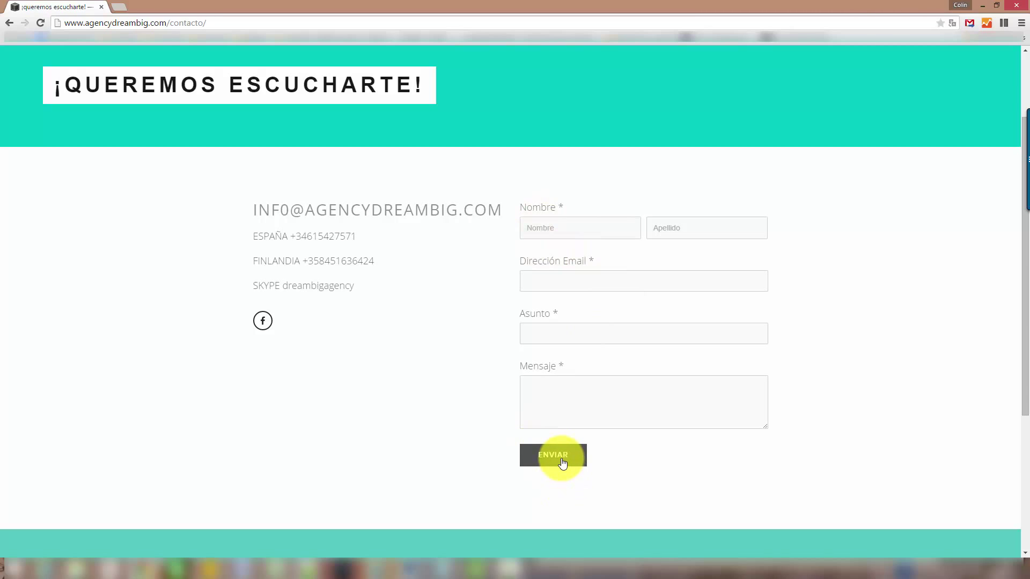
left_click(554, 455)
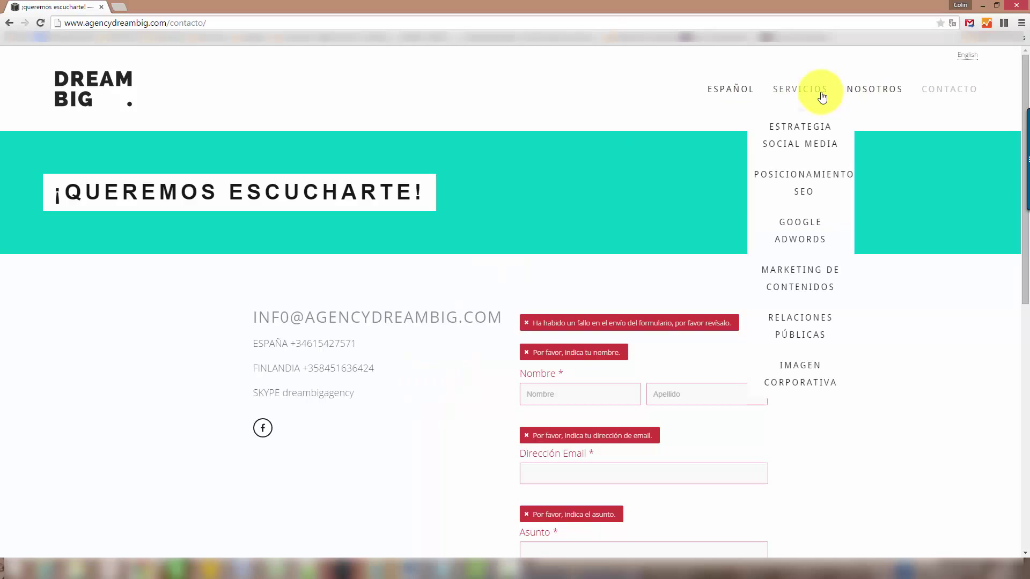
mouse_move(558, 118)
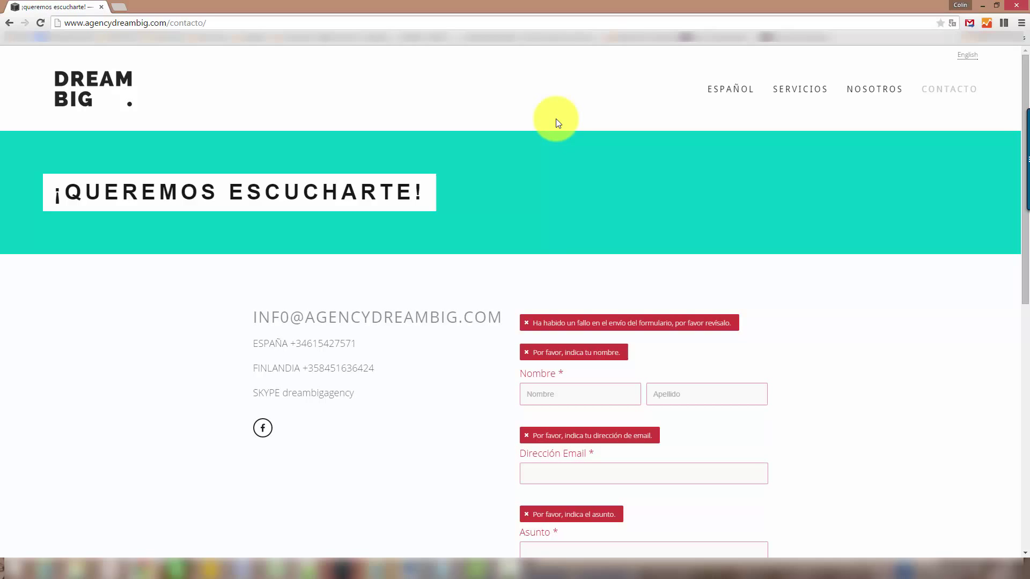
Return to the Spanish home page via the DREAM BIG logo
left_click(91, 92)
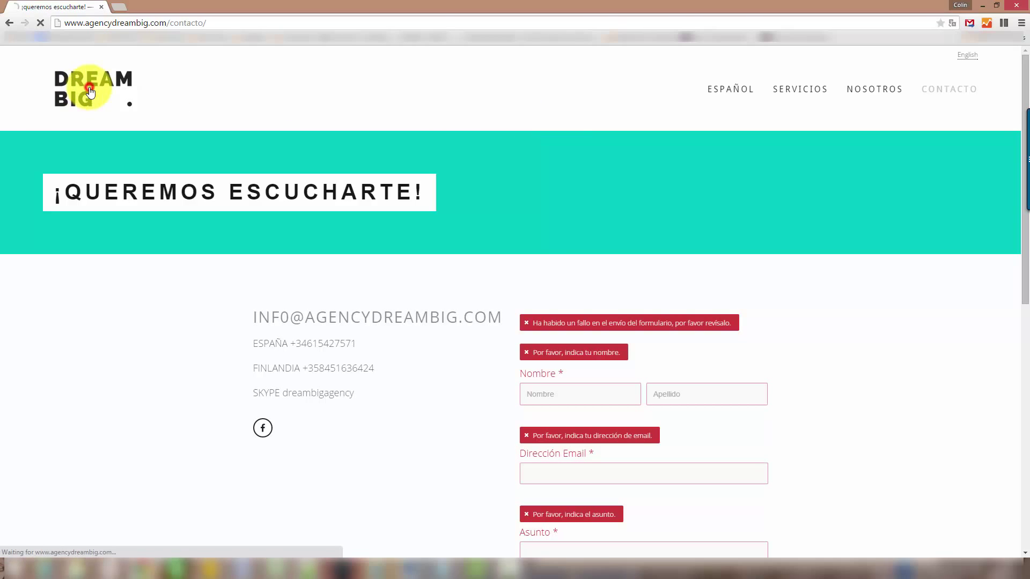
left_click(93, 89)
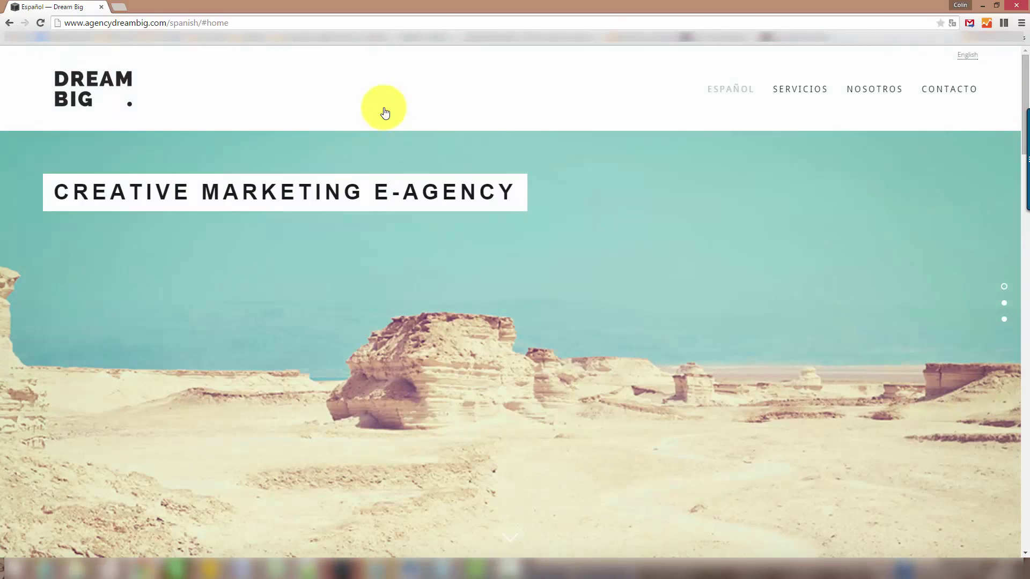